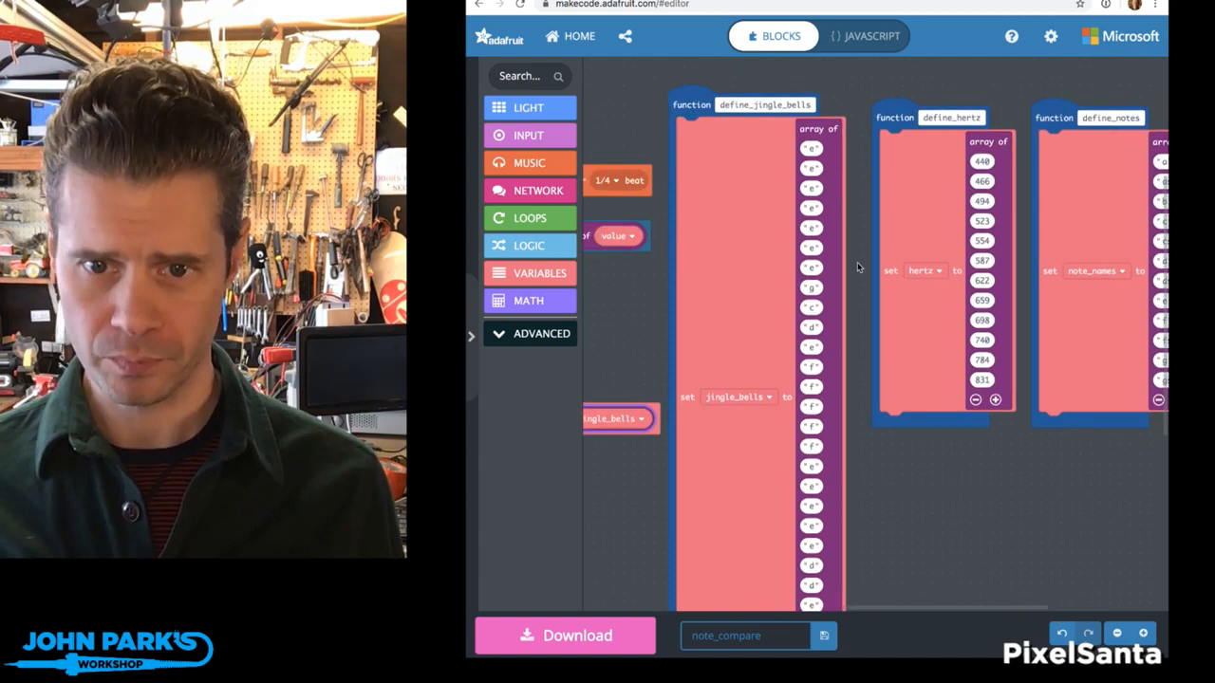
{"action": "scroll", "scroll_direction": "down", "scroll_amount": 3}
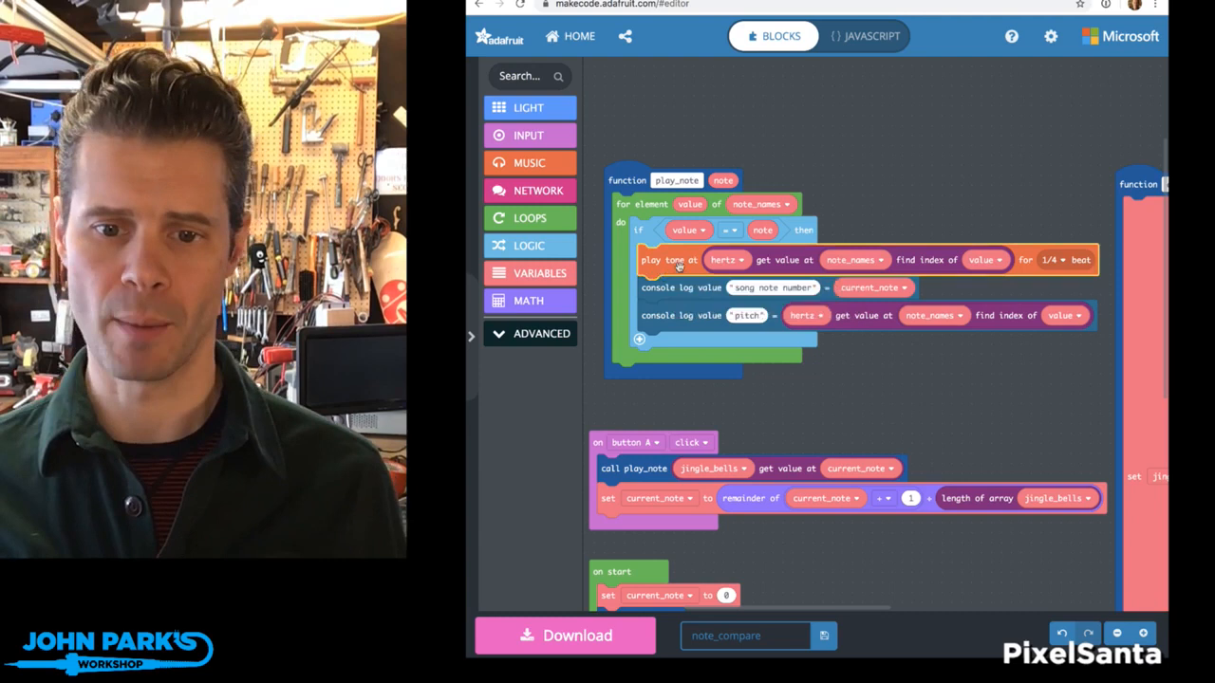
{"action": "scroll", "scroll_direction": "down", "scroll_amount": 3}
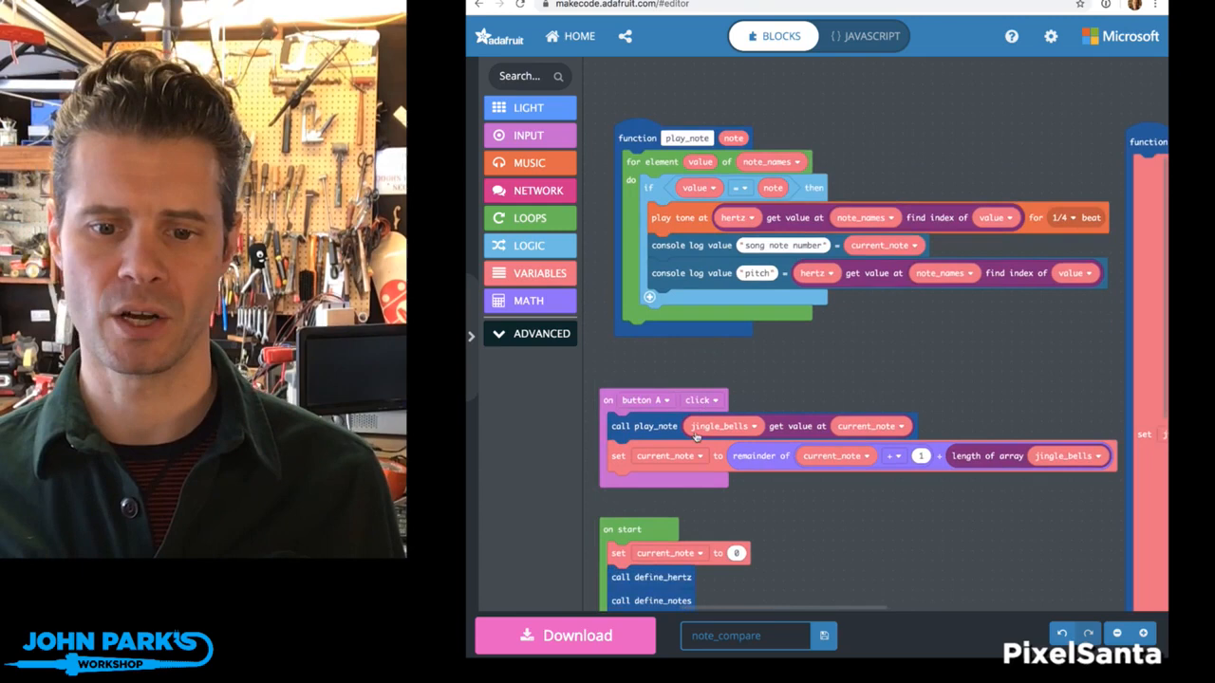